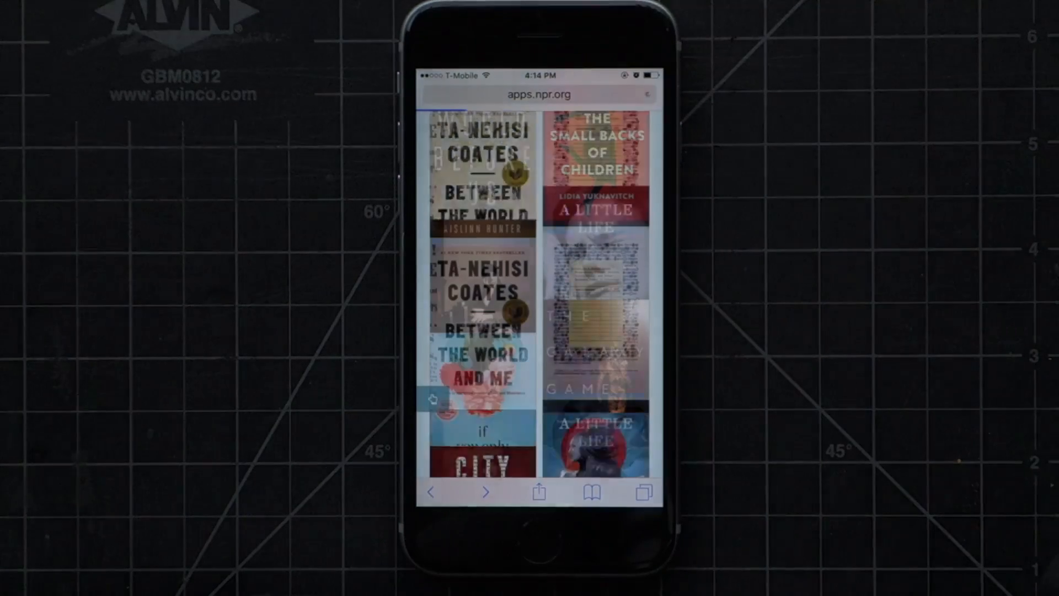
- Swipe-select twelve landscape photos, then open the only clip in the Videos album
scroll("up", 3)
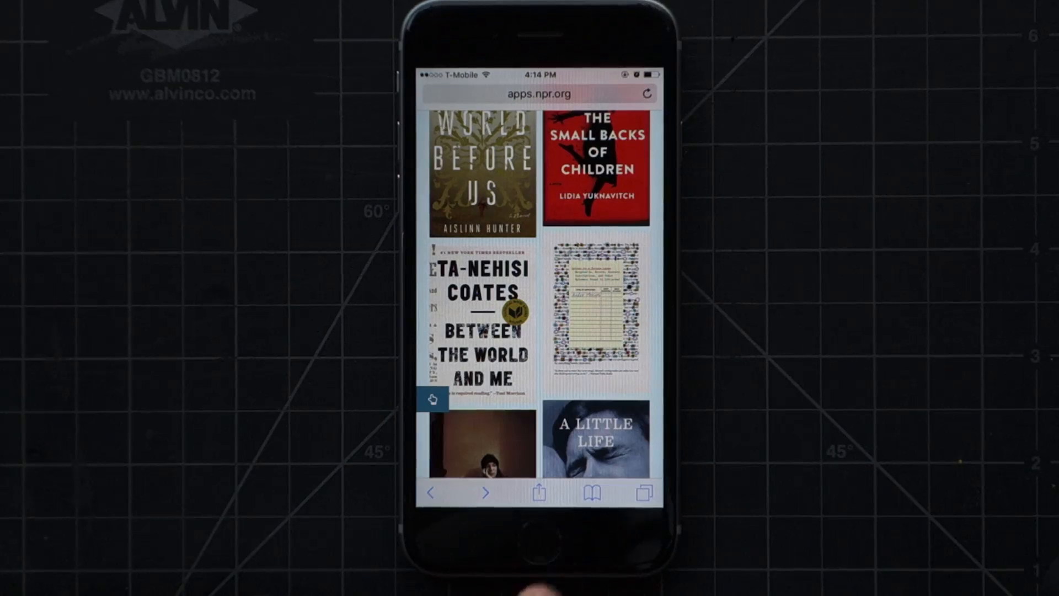
scroll("down", 3)
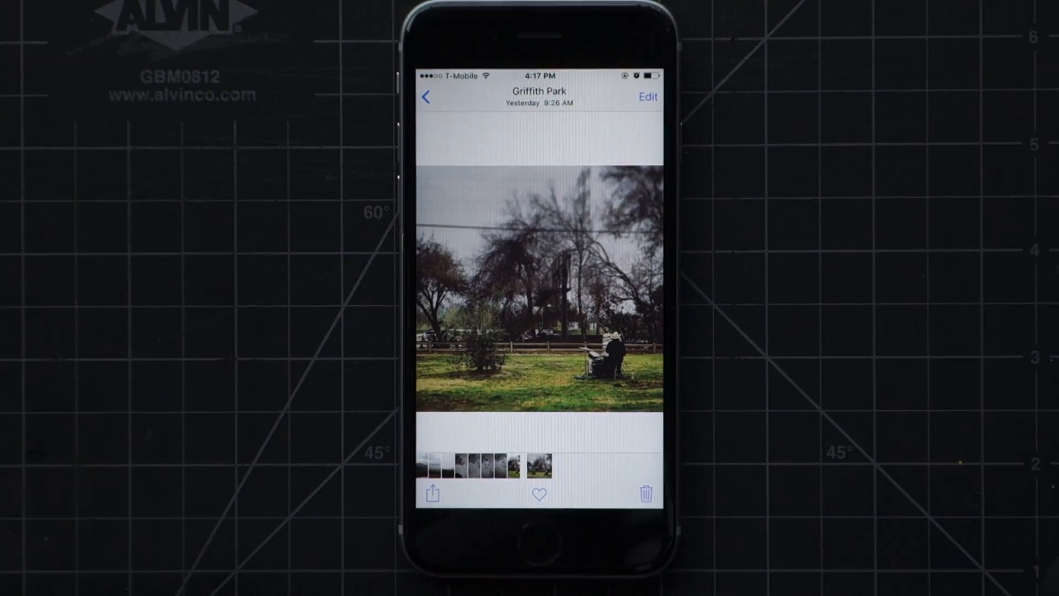
left_click(426, 97)
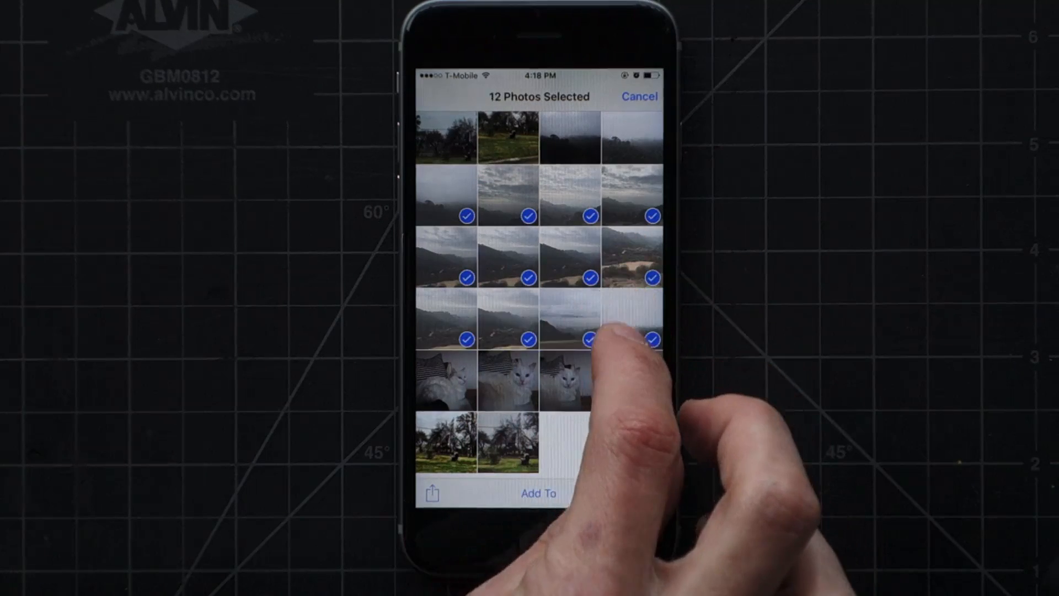
left_click(590, 382)
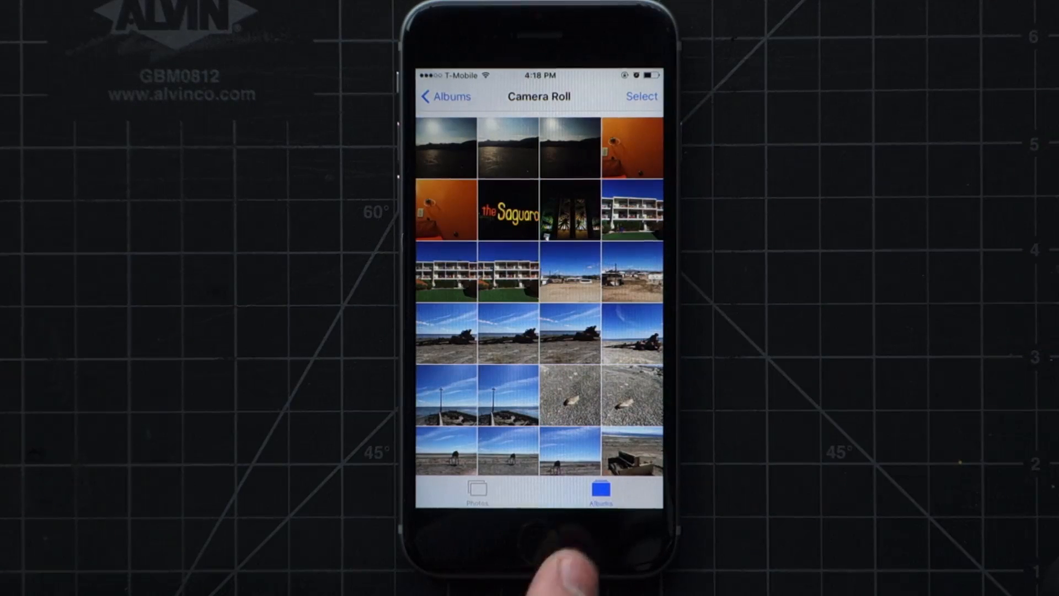
scroll("down", 3)
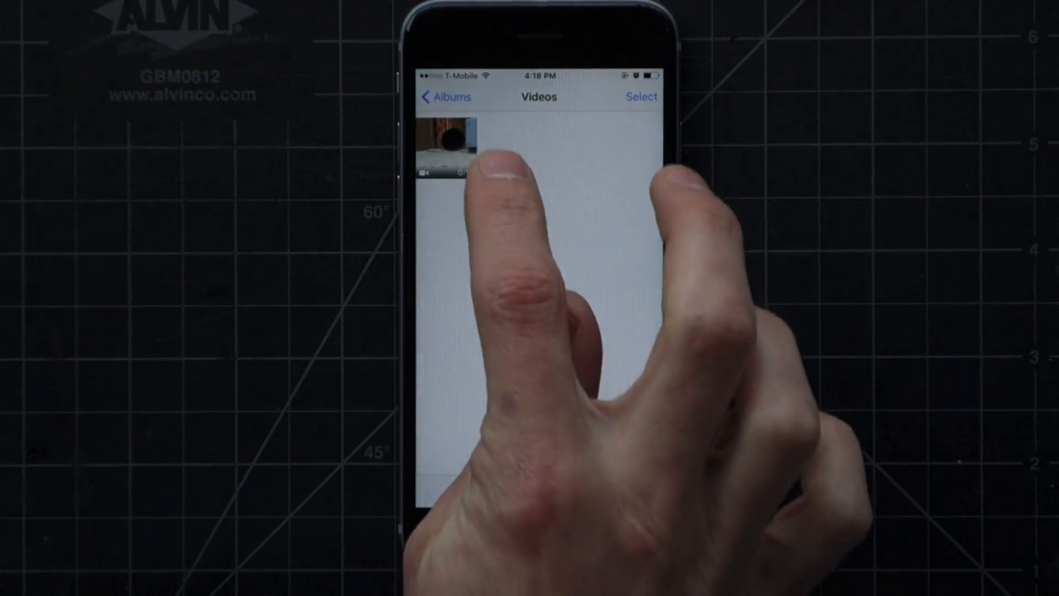
left_click(450, 145)
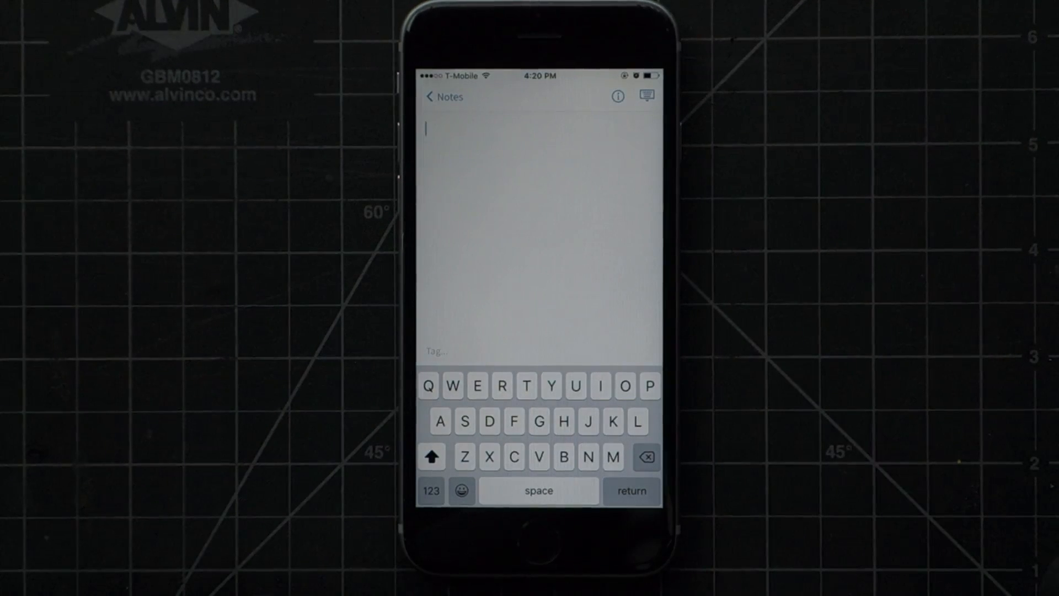
- Enter '$' then '&' in the new note by sliding from the 123 key
left_click(431, 491)
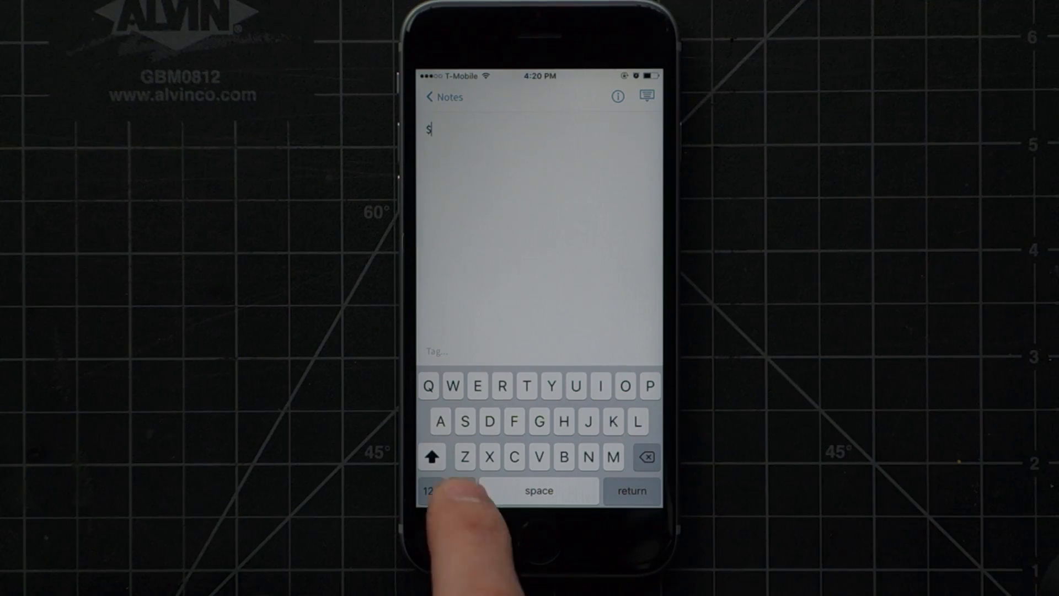
left_click(436, 490)
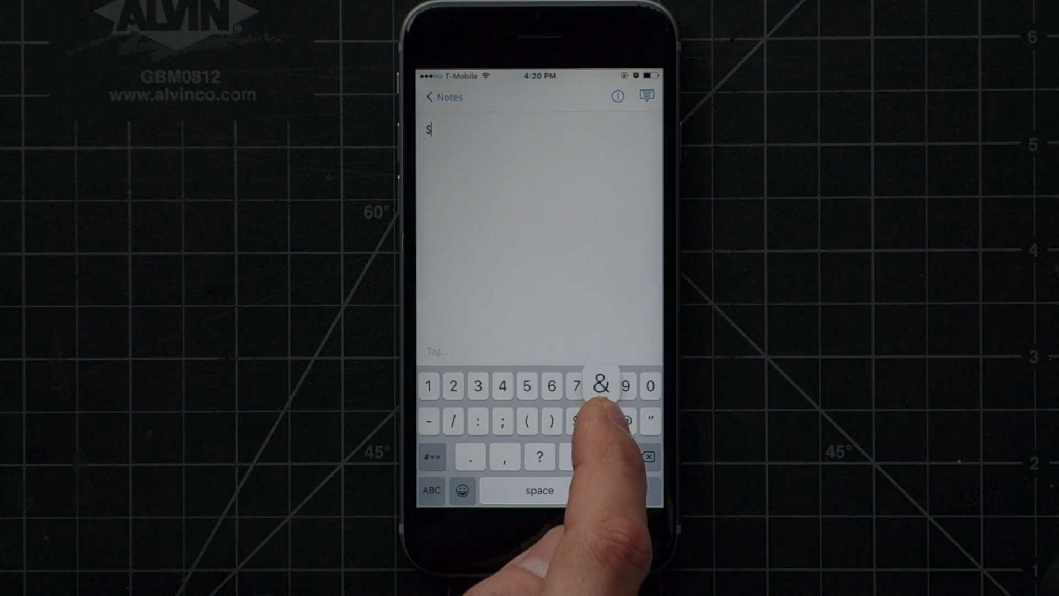
left_click(601, 386)
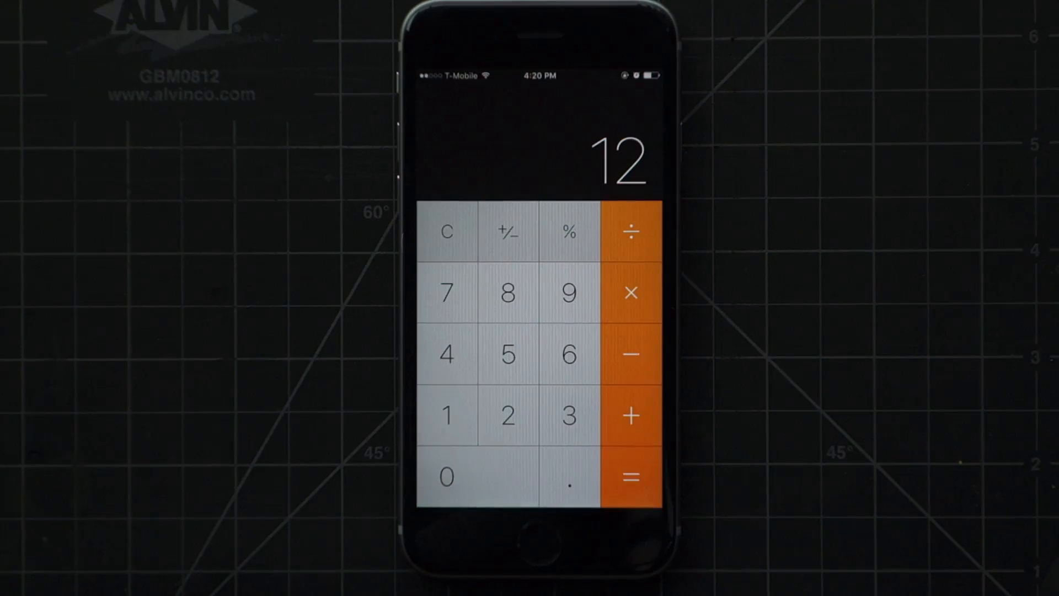
left_click(568, 416)
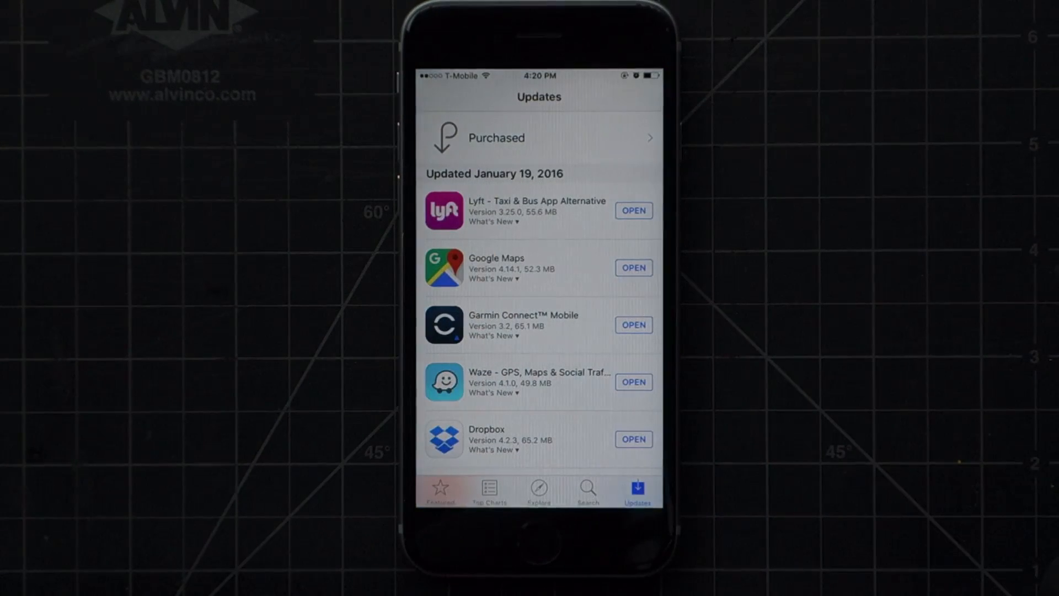
- Show App Store's Featured page, then drag the Mail draft down to reveal Mailboxes
left_click(439, 490)
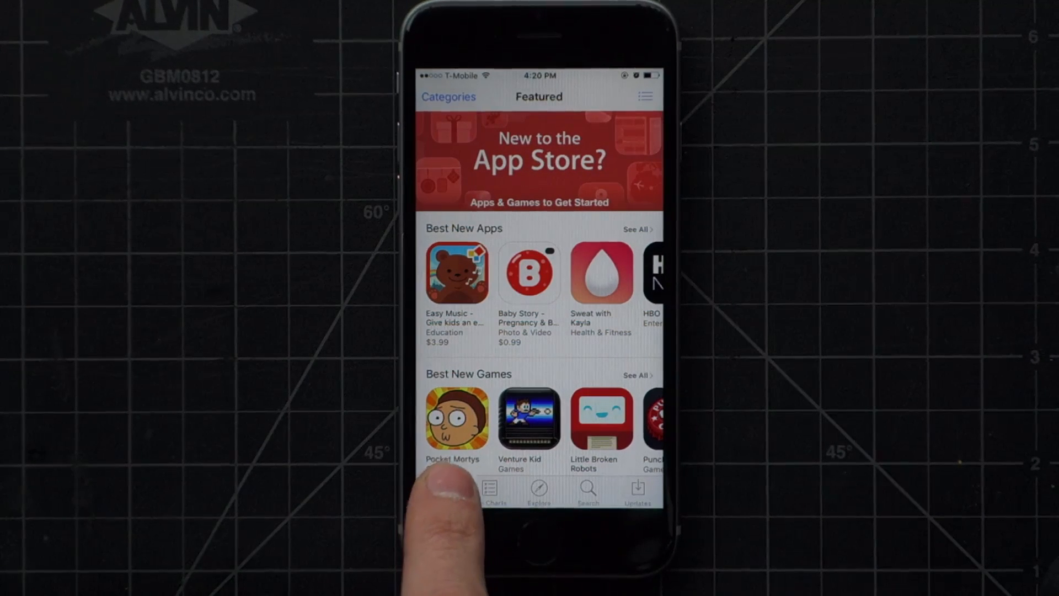
left_click(440, 490)
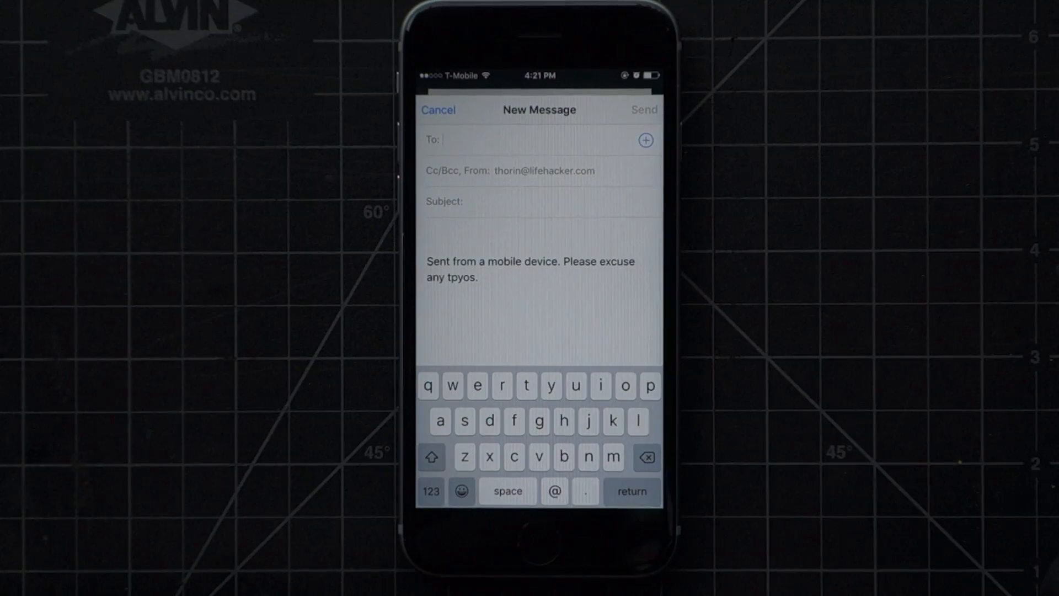
left_click(438, 110)
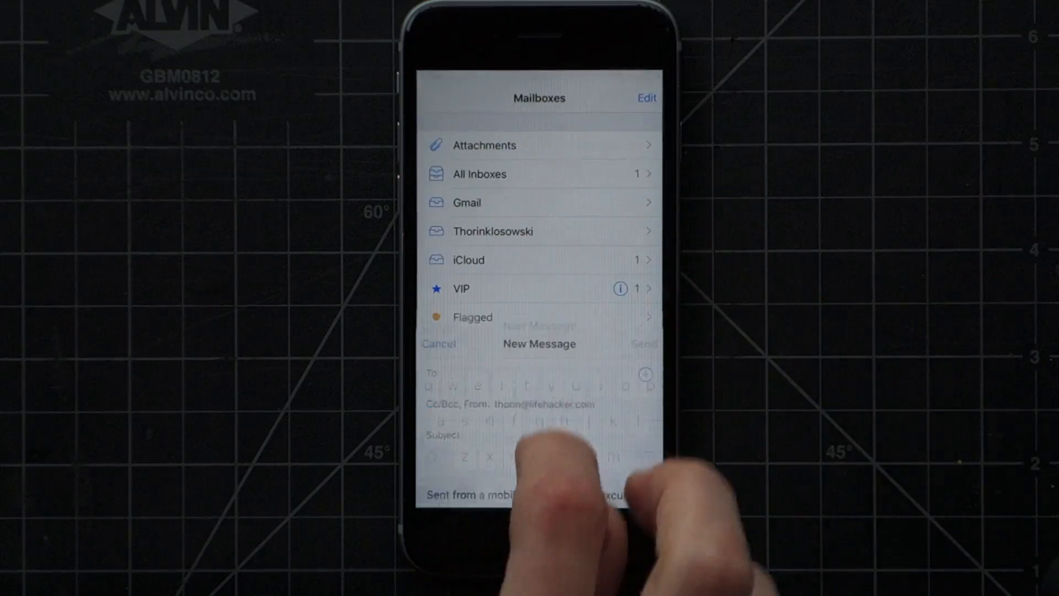